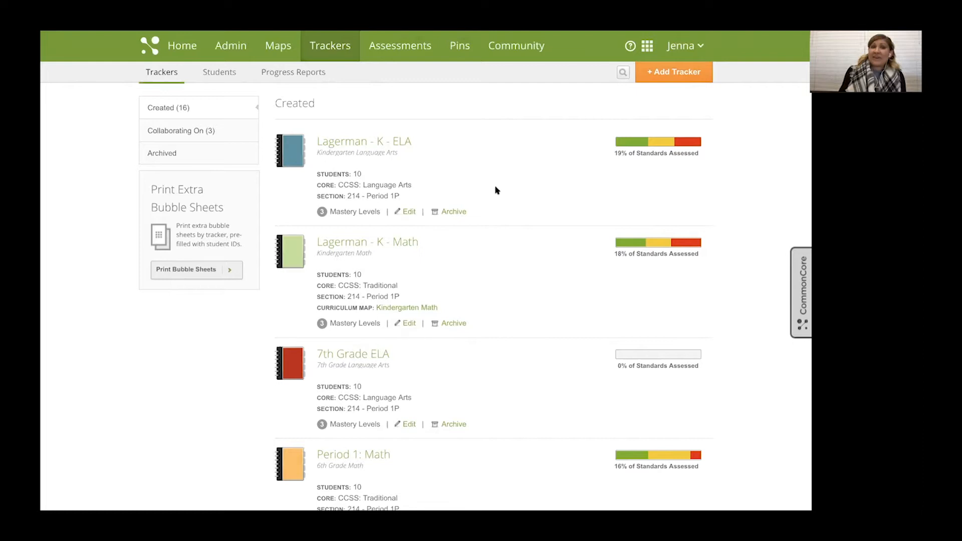
pyautogui.moveTo(482, 213)
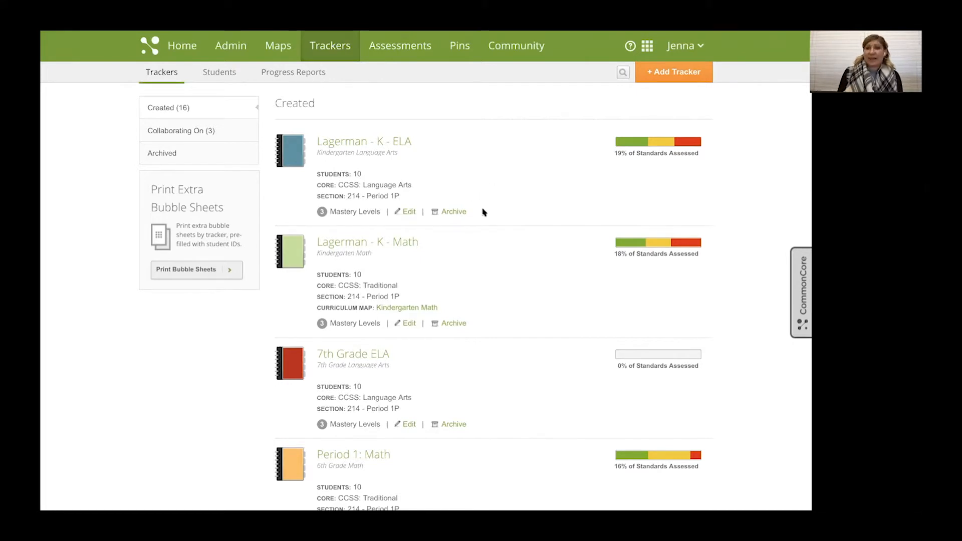
pyautogui.moveTo(620, 80)
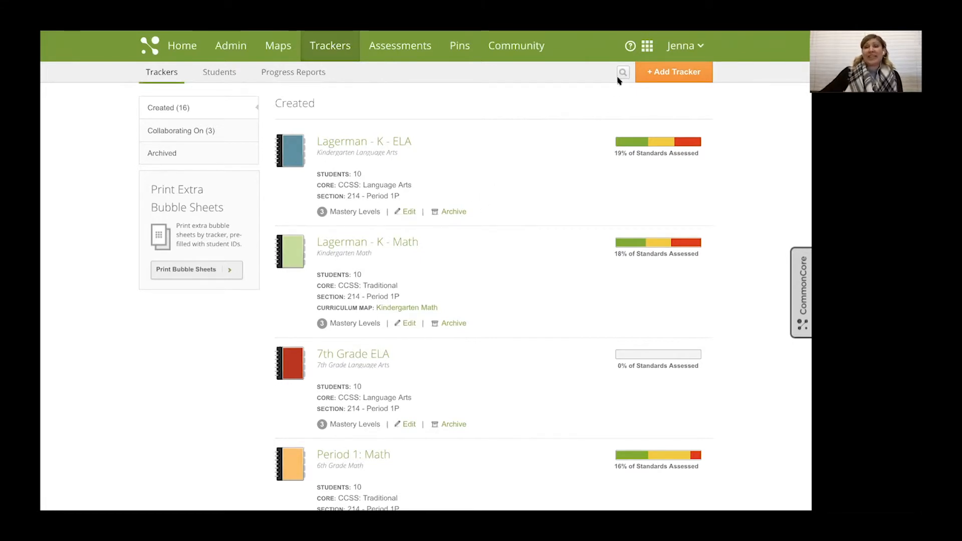
# Open the K - Math tracker from the MasteryConnect home page.
pyautogui.click(629, 46)
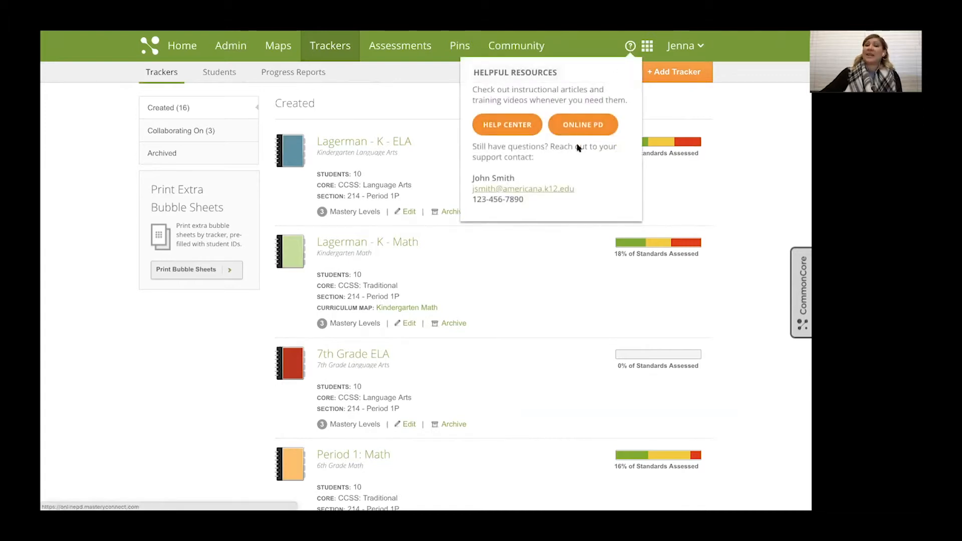
pyautogui.moveTo(508, 314)
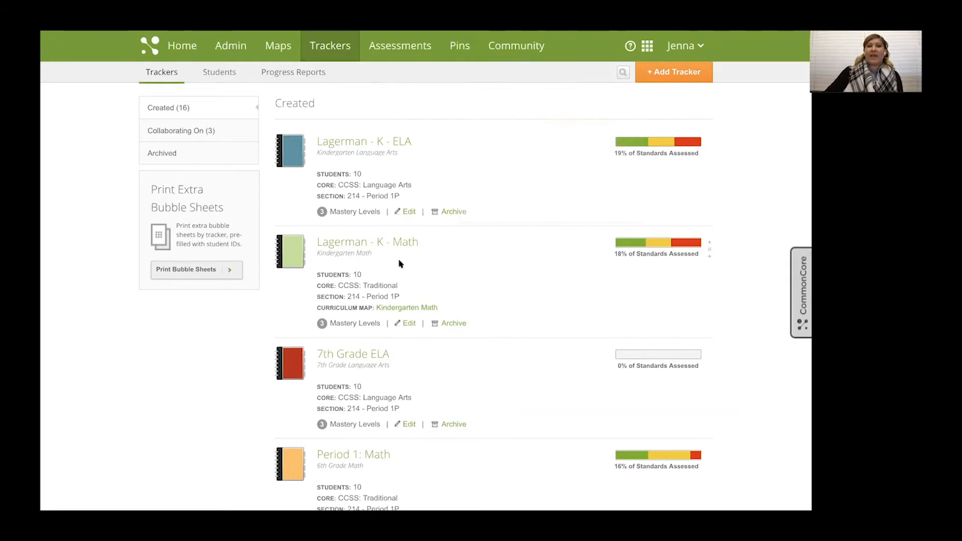
pyautogui.click(367, 241)
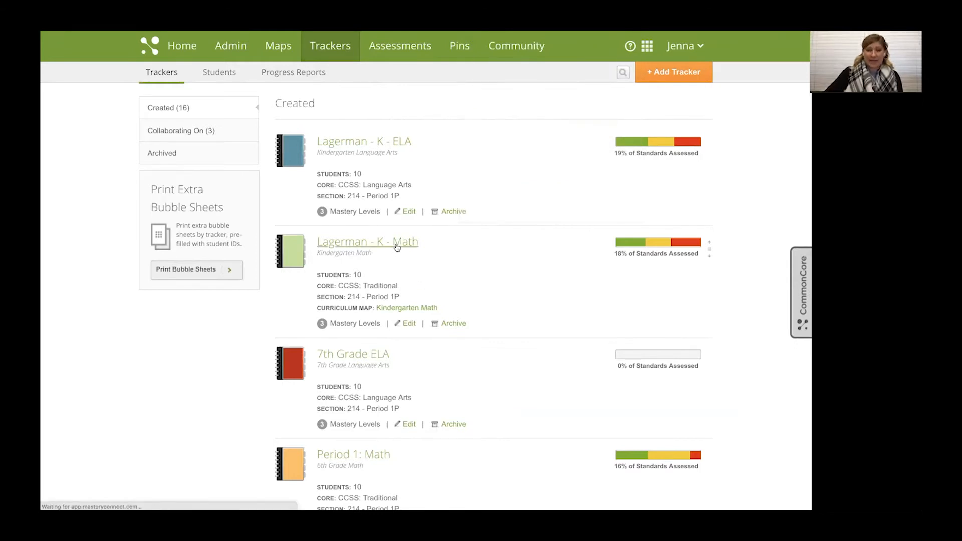
pyautogui.click(367, 242)
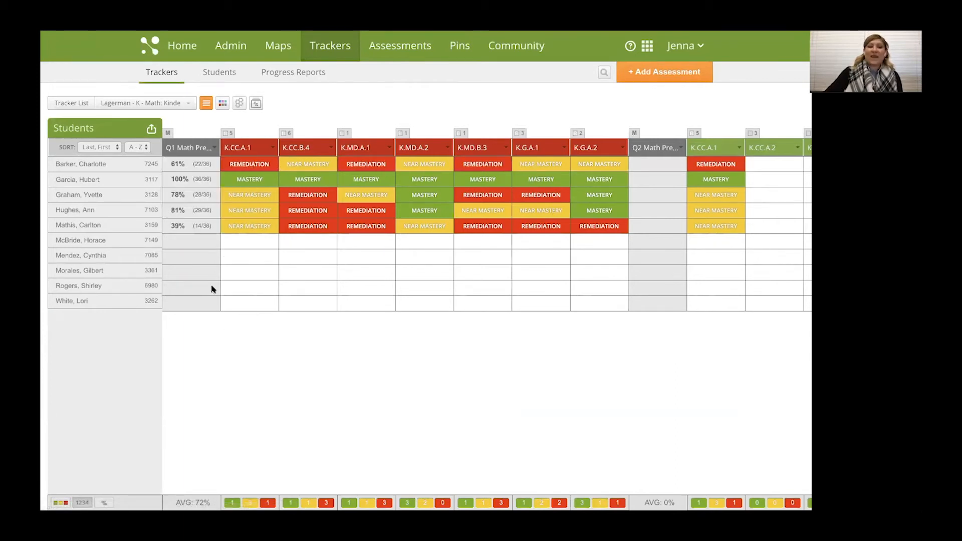
pyautogui.moveTo(635, 325)
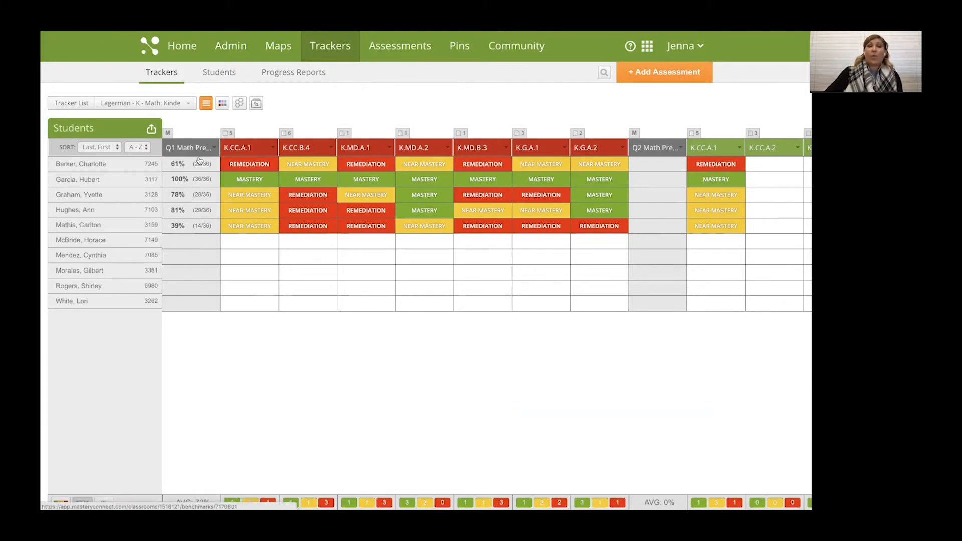
# Choose Assess on the Q1 Math Pre-Assessment column to bring up its scoring sheet.
pyautogui.click(189, 148)
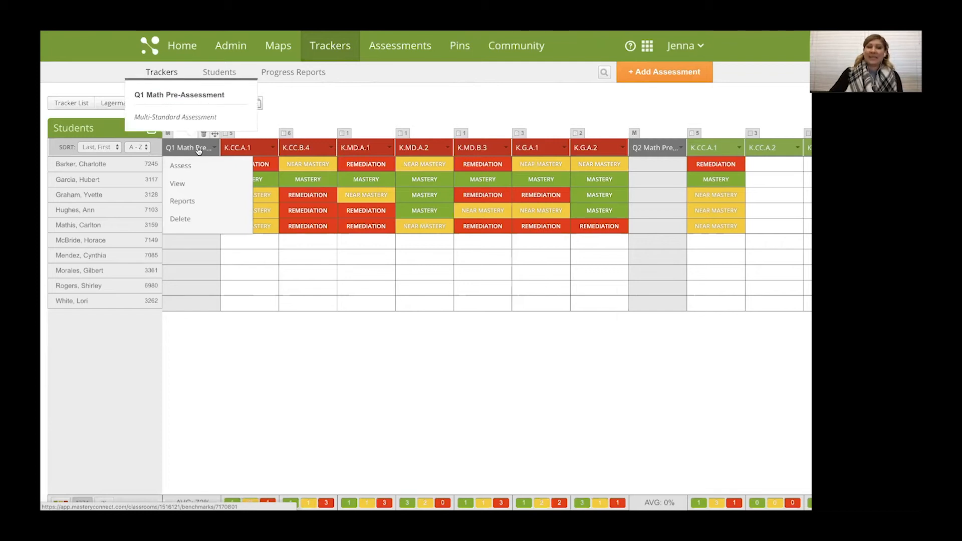
pyautogui.click(177, 183)
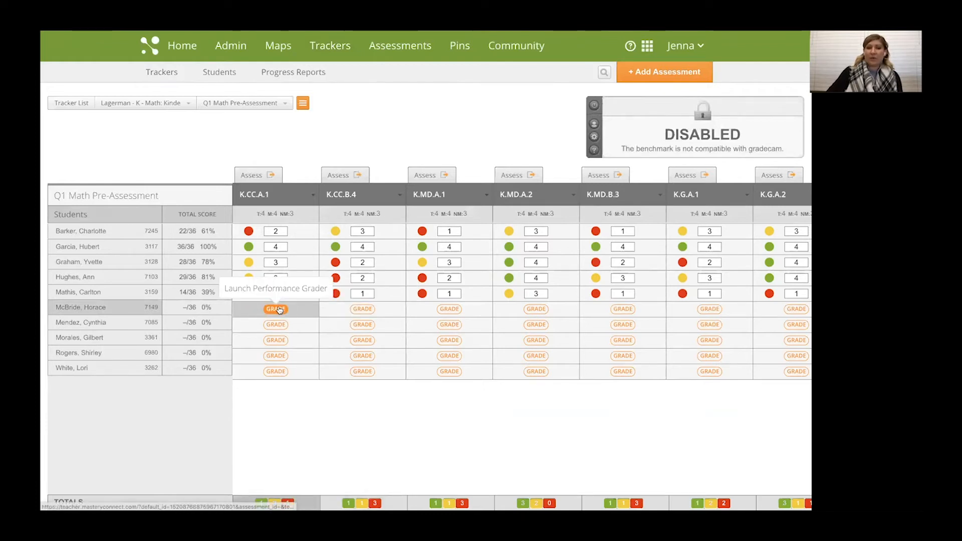
pyautogui.click(275, 309)
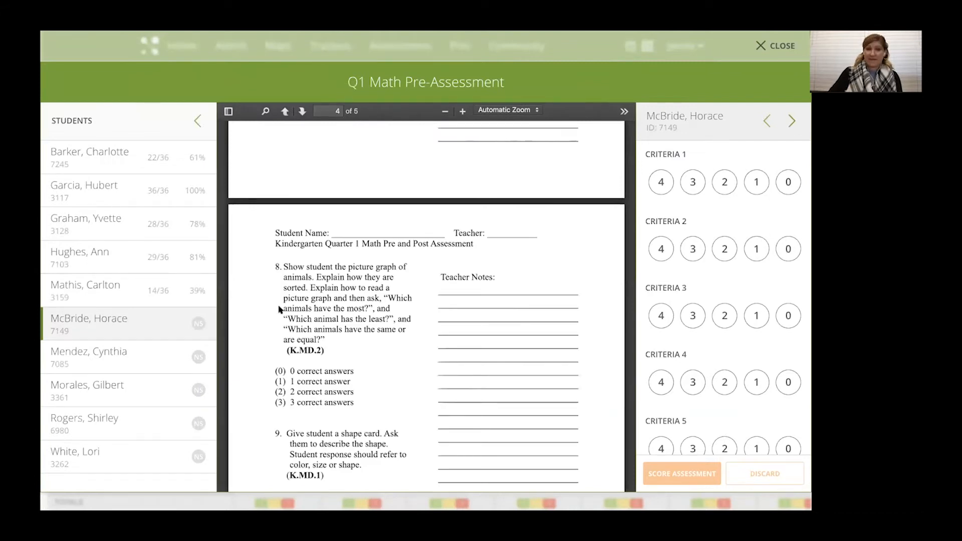
pyautogui.moveTo(131, 164)
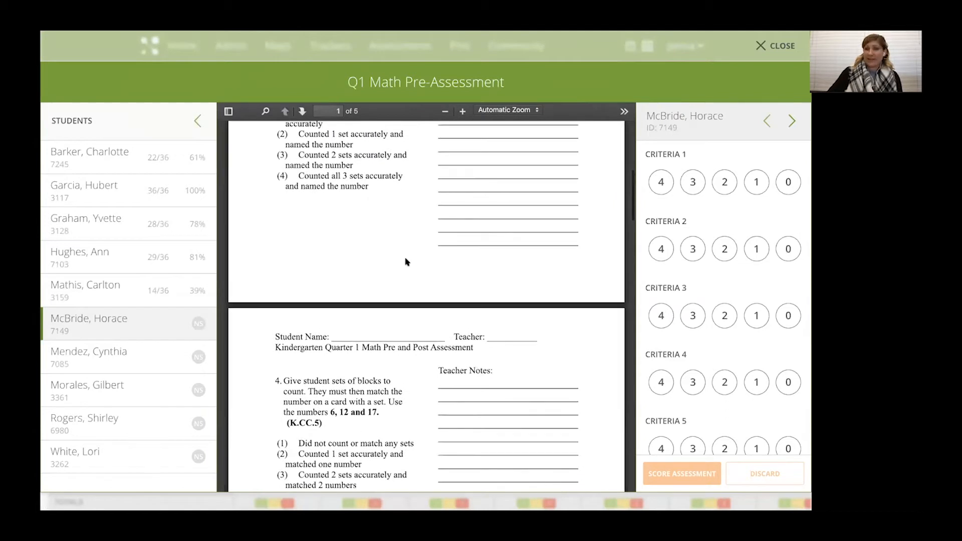
pyautogui.scroll(3)
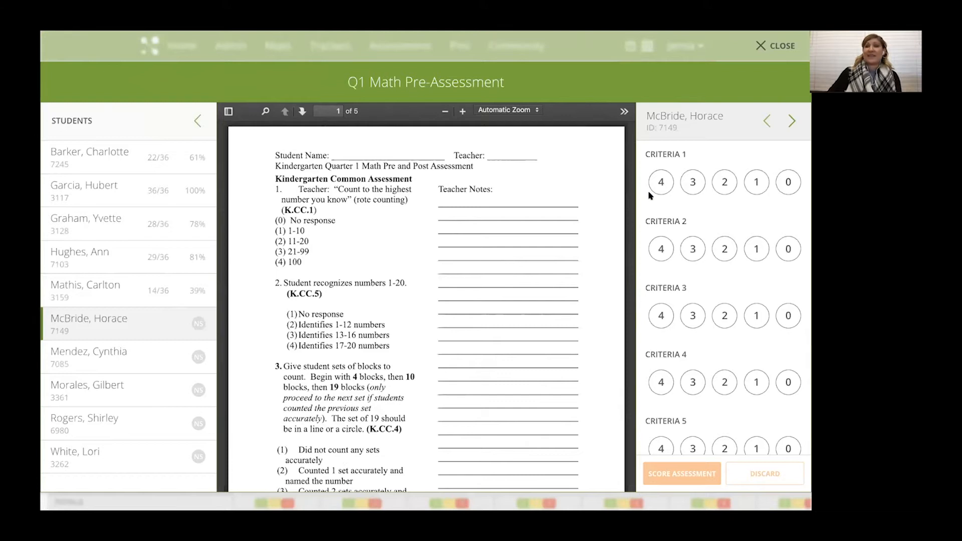
pyautogui.moveTo(638, 221)
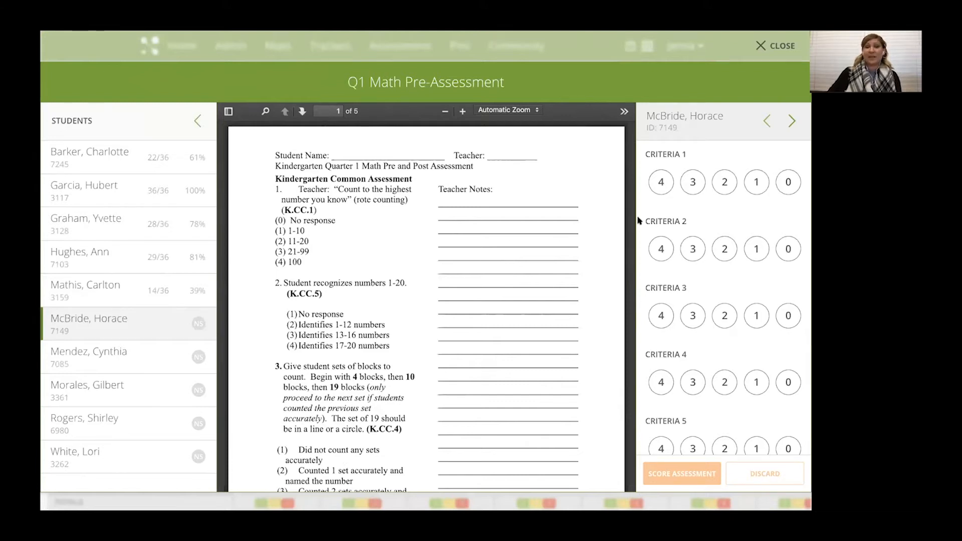
pyautogui.click(660, 183)
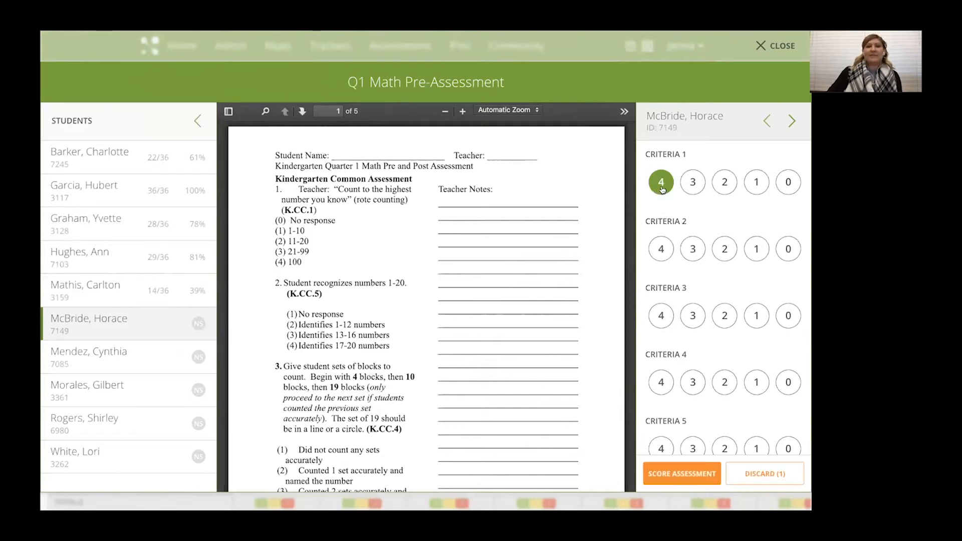
pyautogui.scroll(-3)
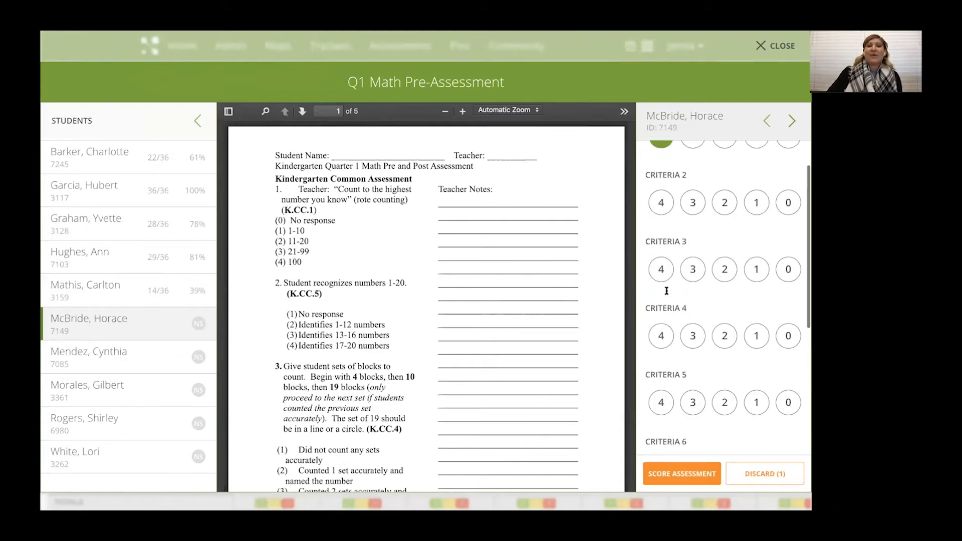
pyautogui.click(660, 202)
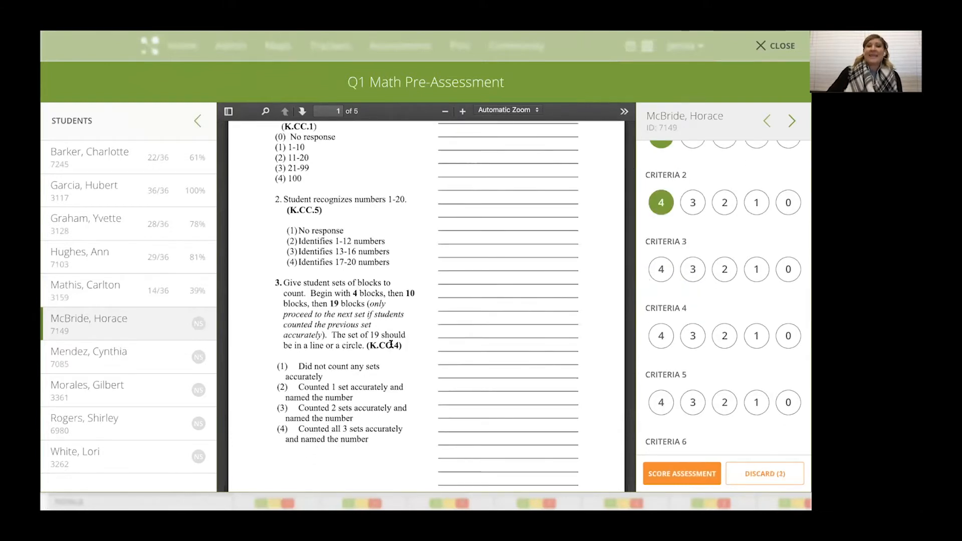
pyautogui.scroll(-3)
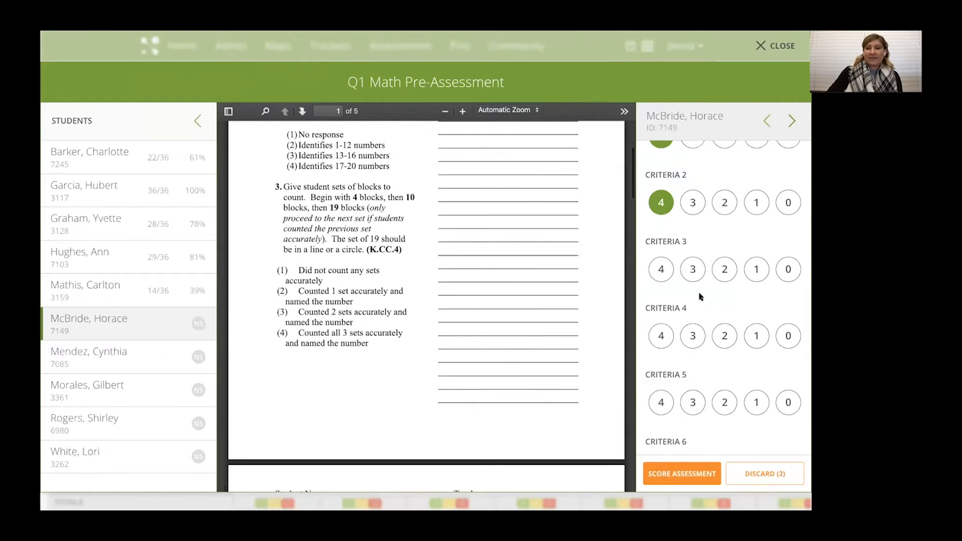
pyautogui.click(724, 269)
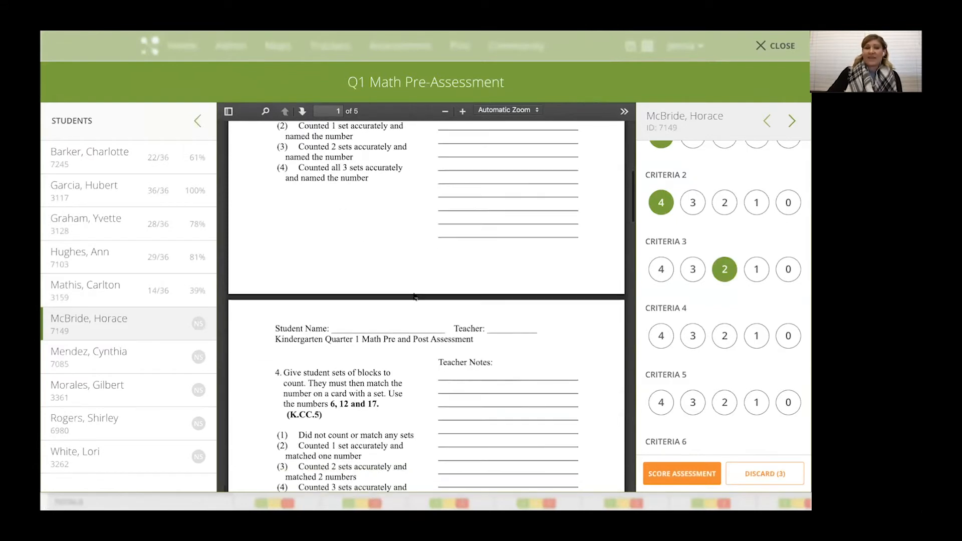
pyautogui.click(661, 336)
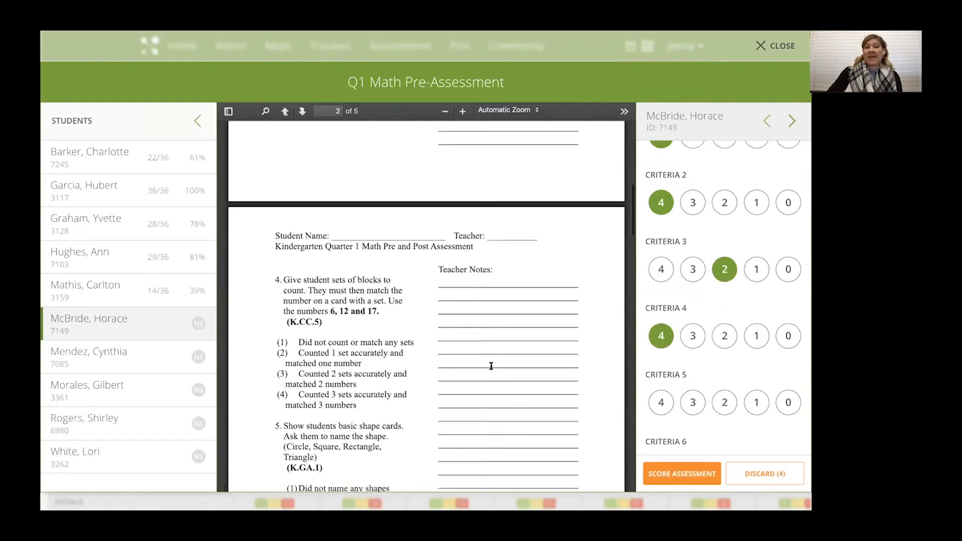
pyautogui.scroll(-3)
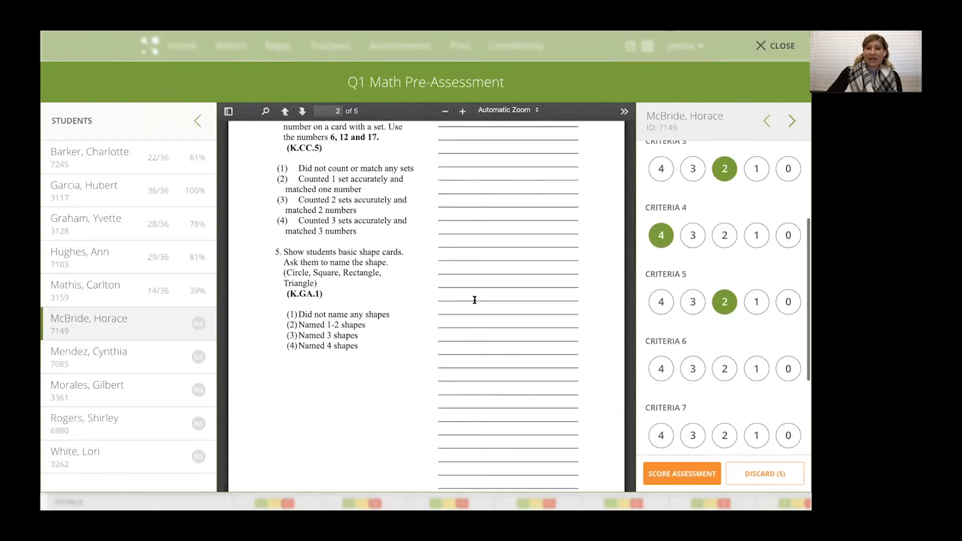
pyautogui.click(301, 111)
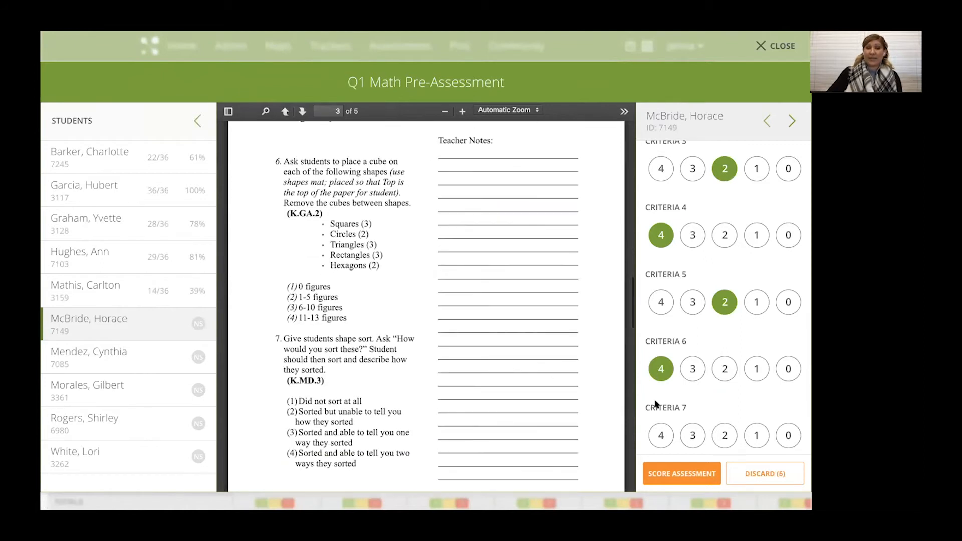
pyautogui.click(691, 435)
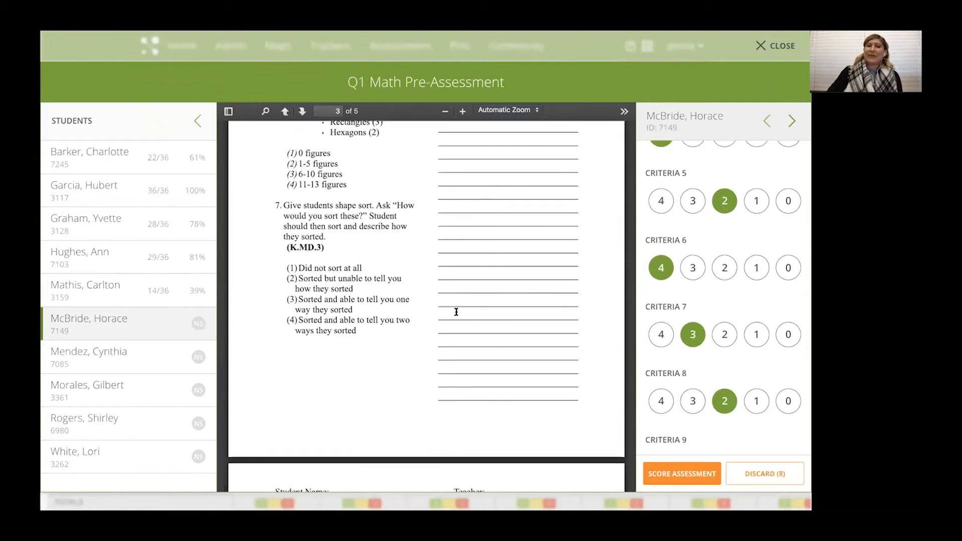
# Save the scored assessment at 29/36 (81%) and return to the class tracker.
pyautogui.scroll(-3)
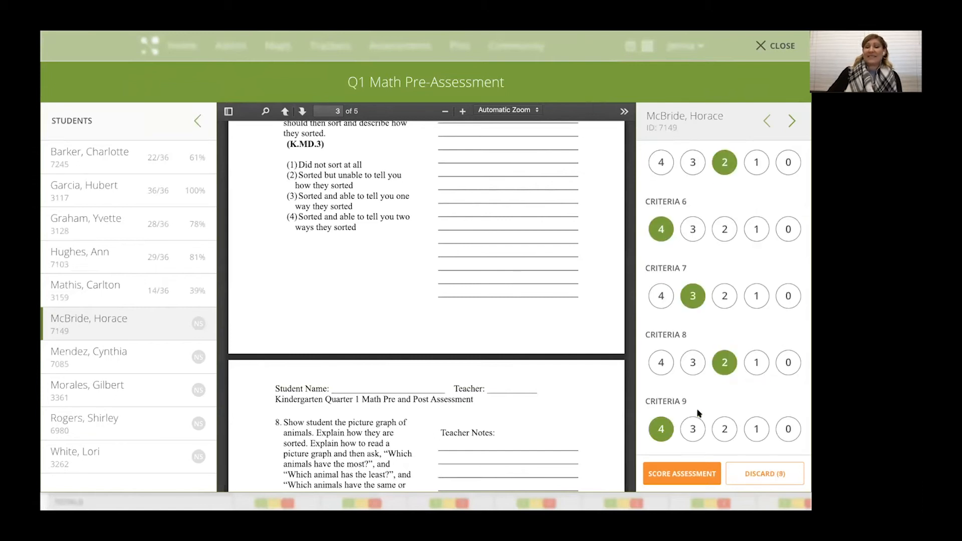
pyautogui.click(681, 473)
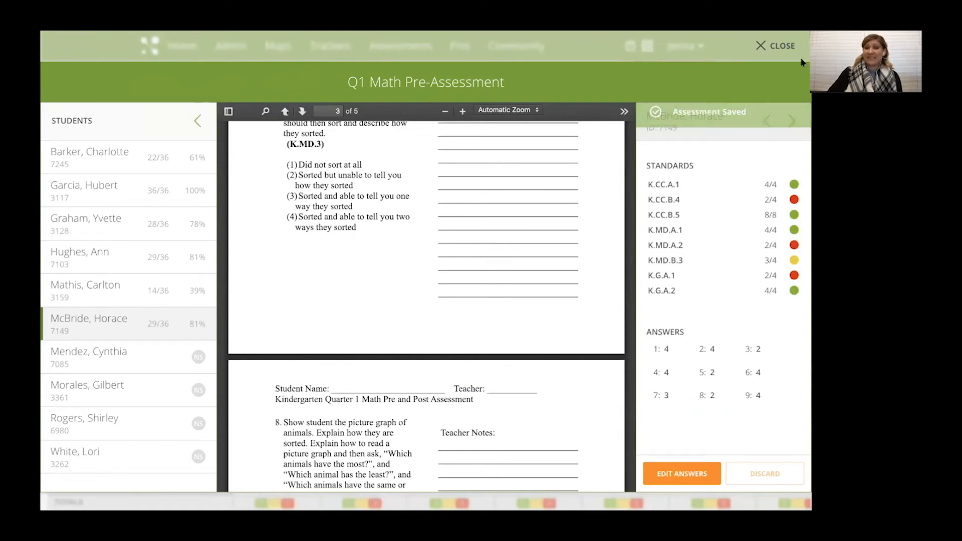
pyautogui.click(780, 46)
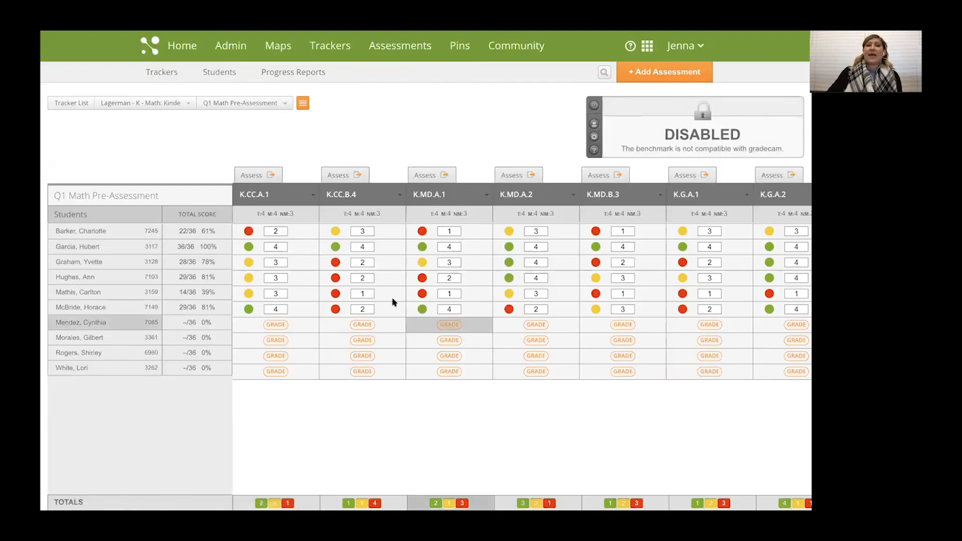
# View the Q1 Math Pre-Assessment's item-analysis reports, then its Student Mastery document view.
pyautogui.click(302, 102)
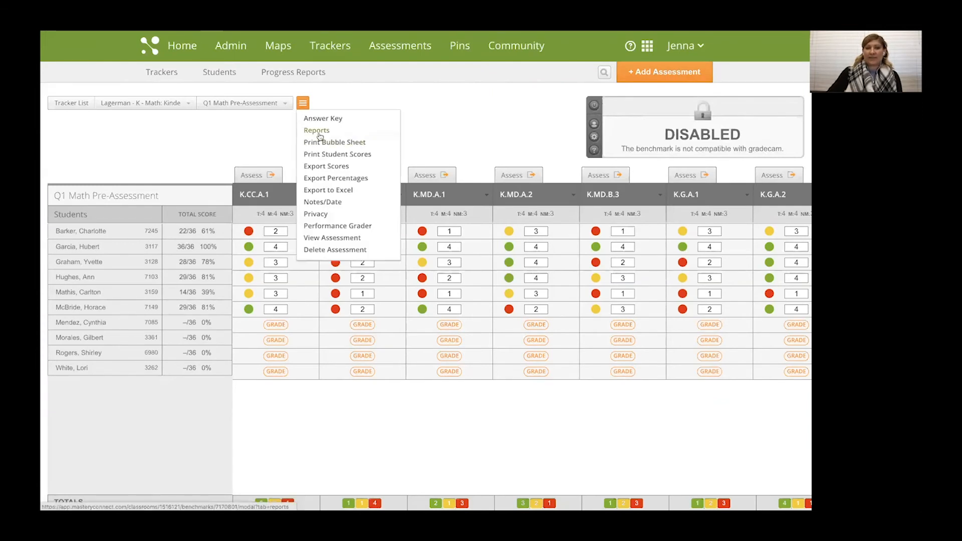
pyautogui.click(316, 130)
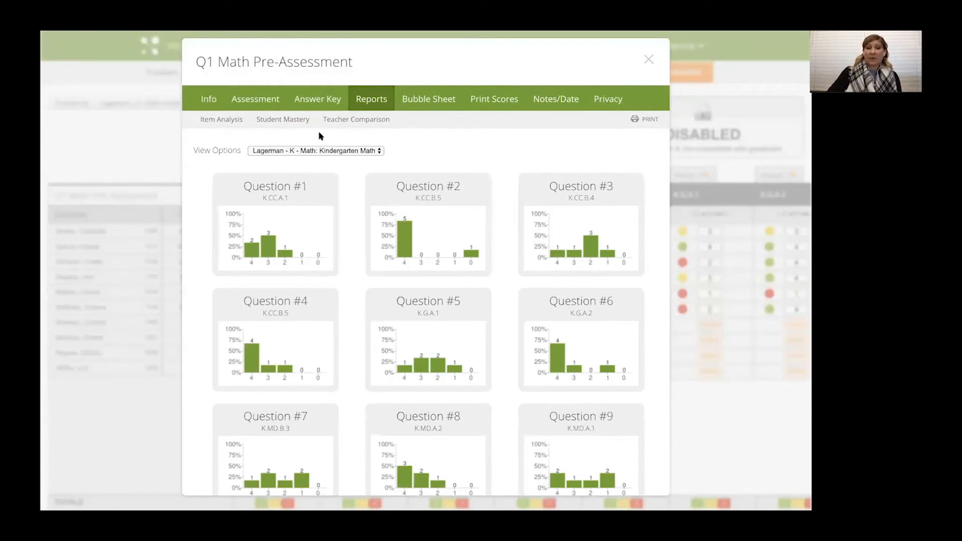
pyautogui.moveTo(375, 246)
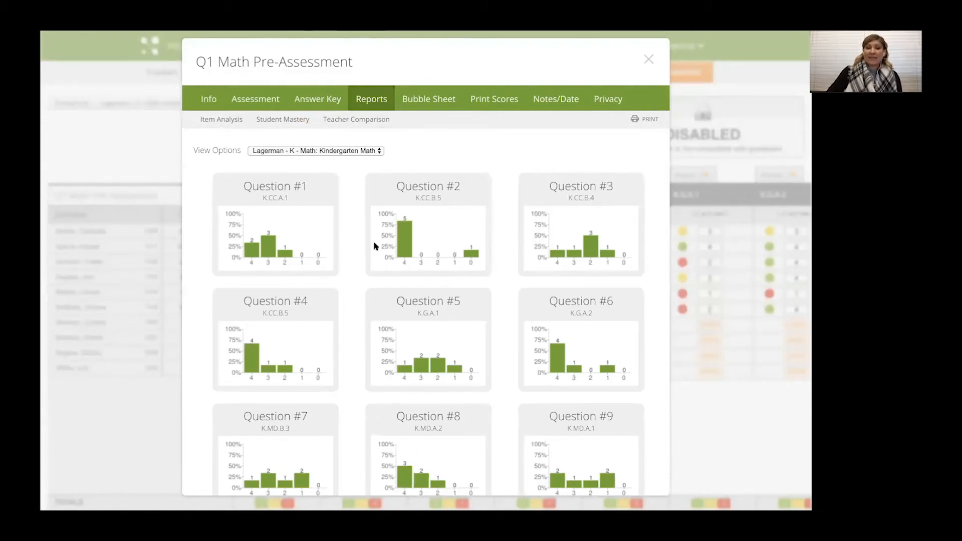
pyautogui.moveTo(412, 303)
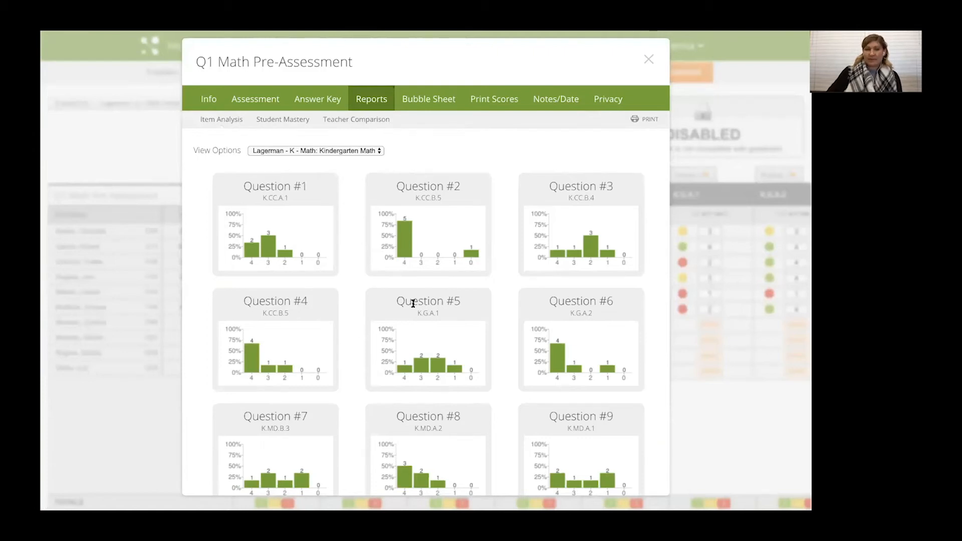
pyautogui.moveTo(301, 271)
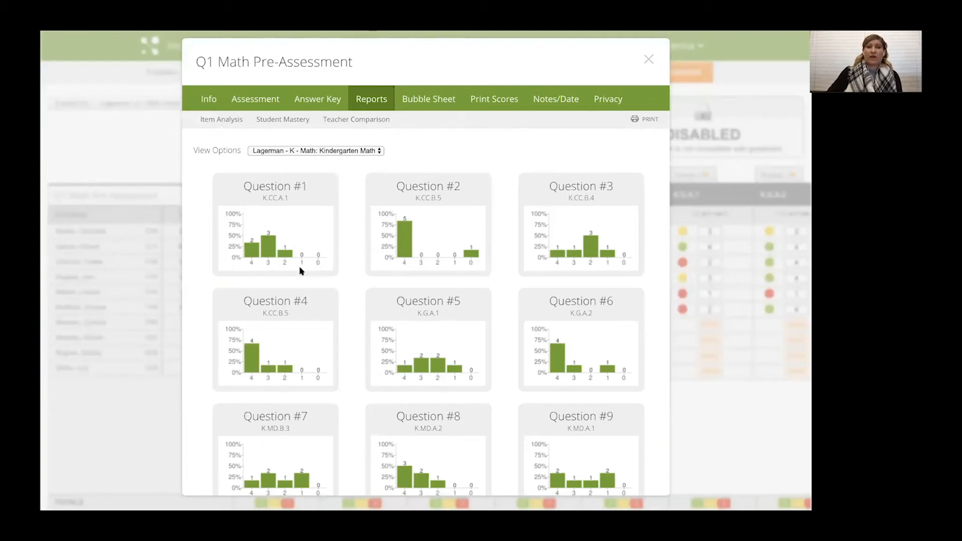
pyautogui.moveTo(295, 264)
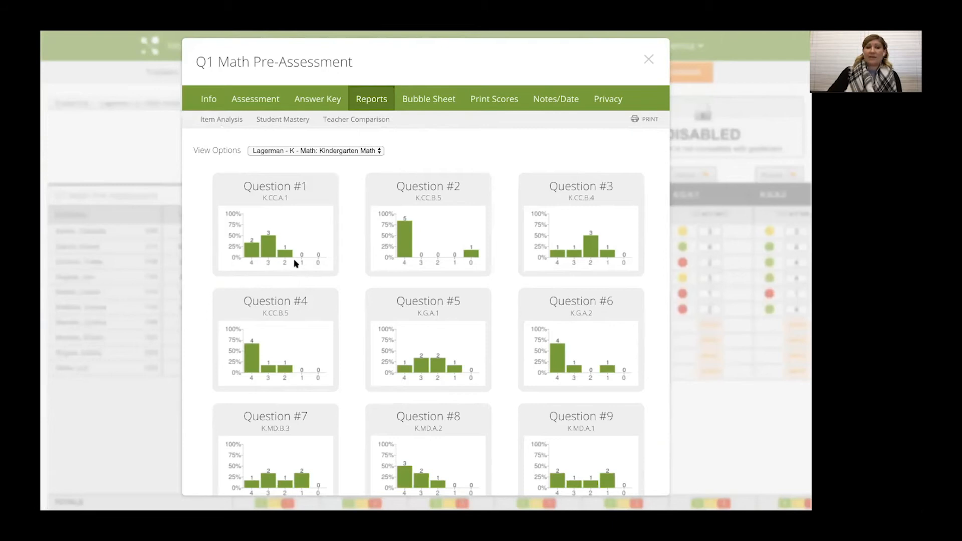
pyautogui.moveTo(408, 242)
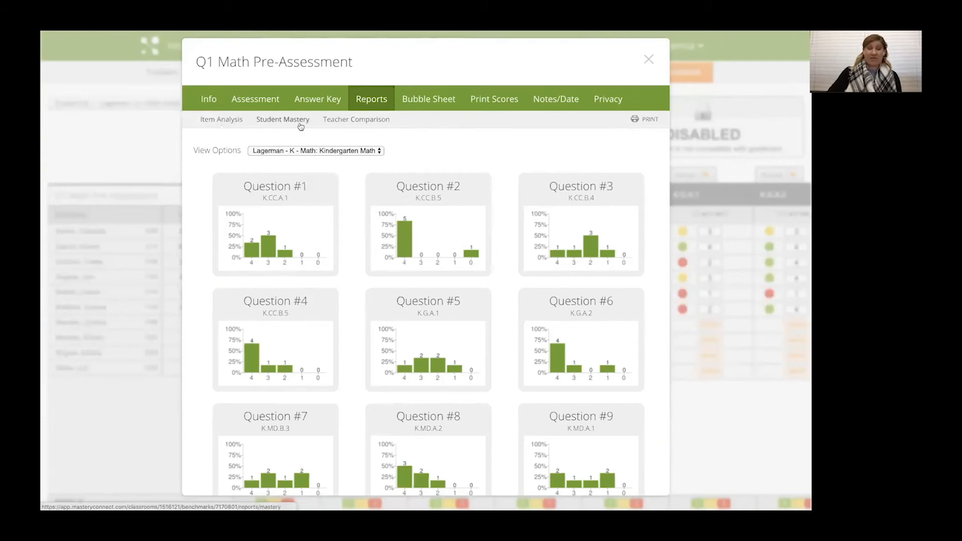
pyautogui.click(254, 98)
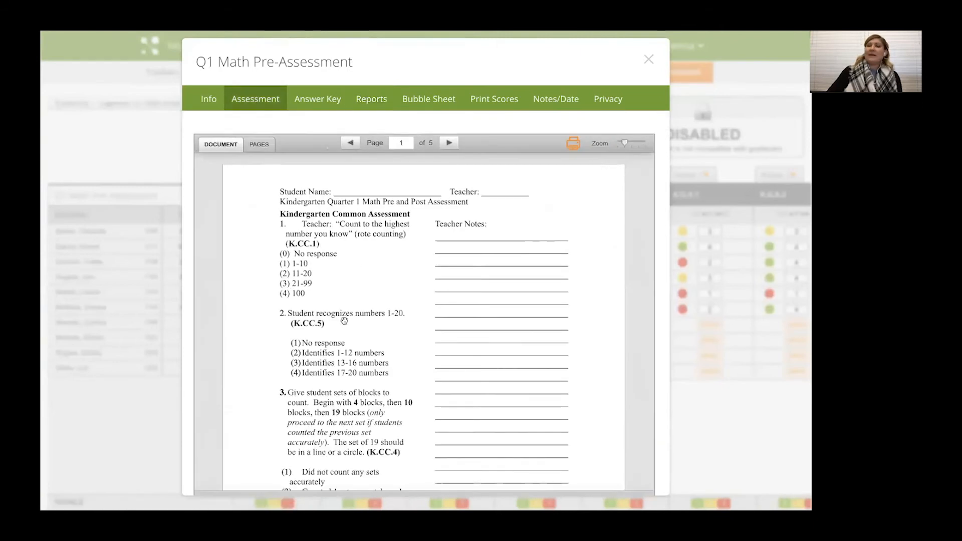
pyautogui.moveTo(326, 135)
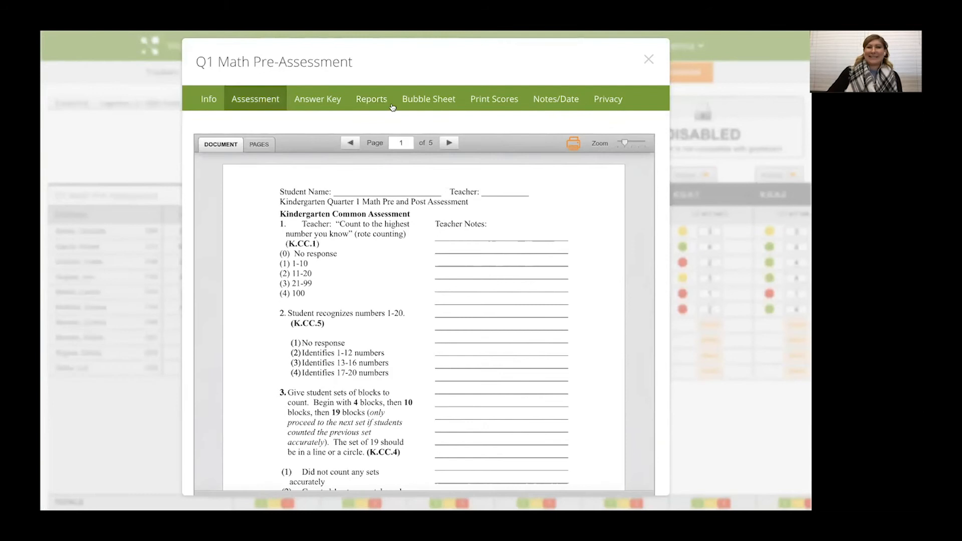
# Check which students scored 4 on Question #6, view the assessment document, and close back to the tracker.
pyautogui.click(370, 99)
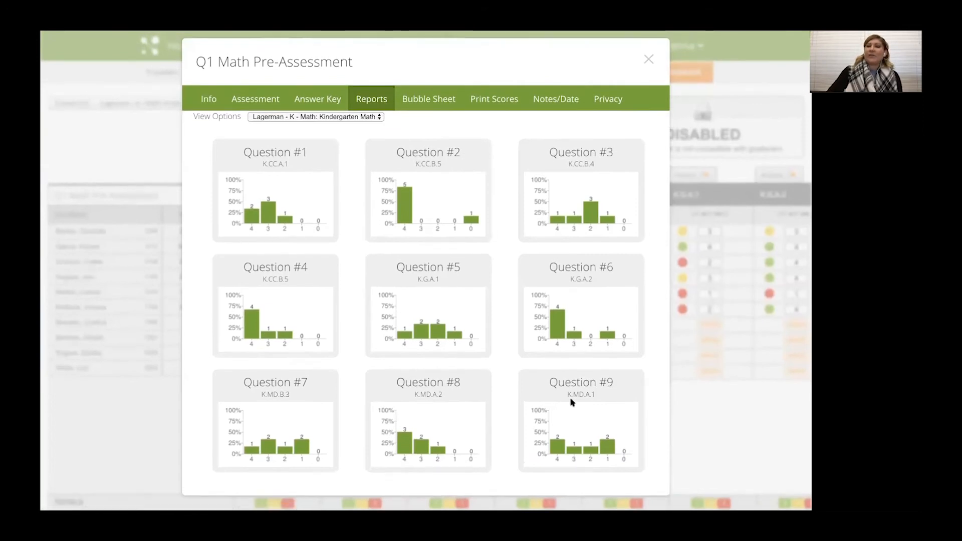
pyautogui.moveTo(551, 331)
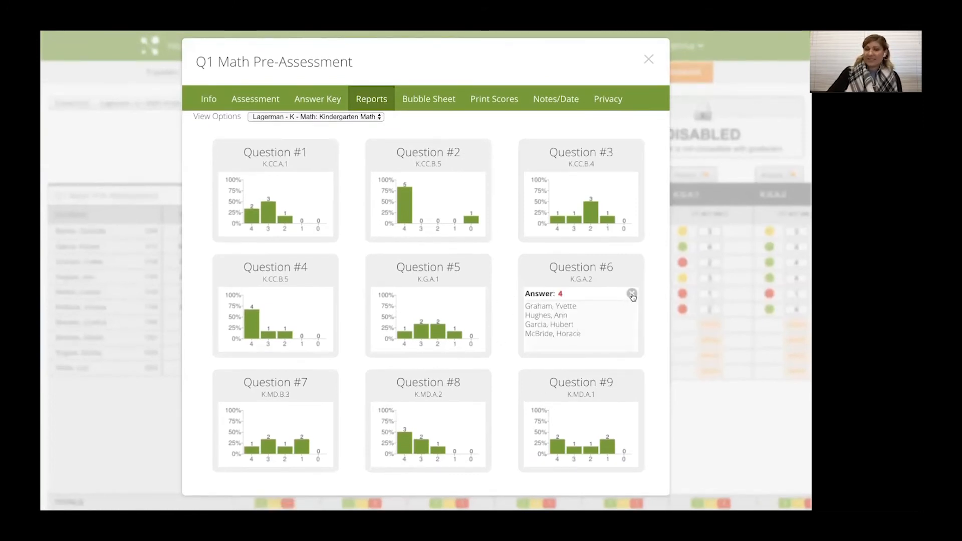
pyautogui.click(632, 294)
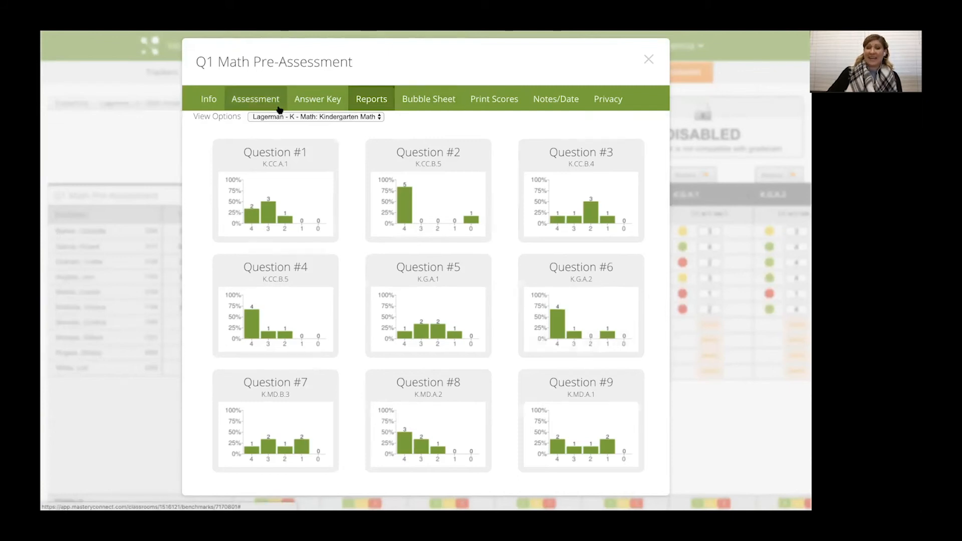
pyautogui.click(255, 98)
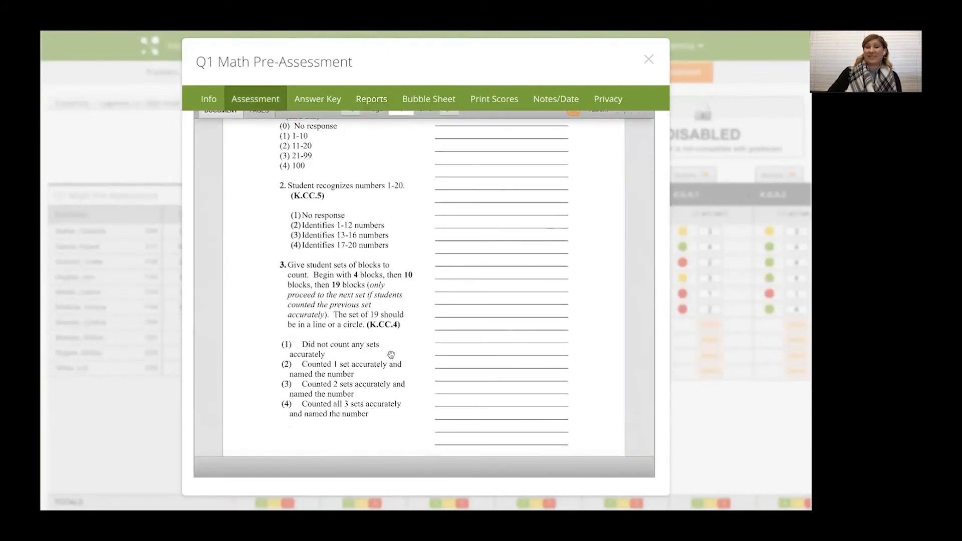
pyautogui.click(648, 60)
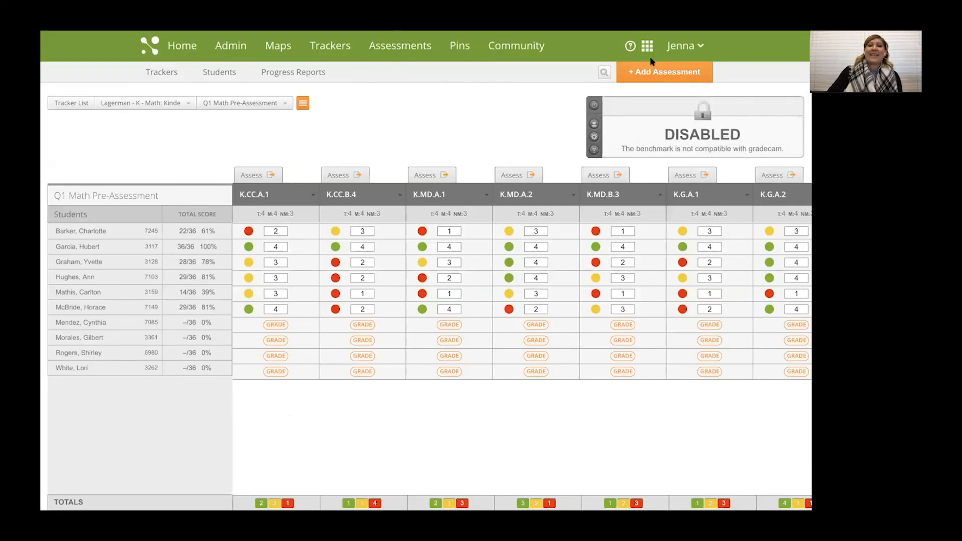